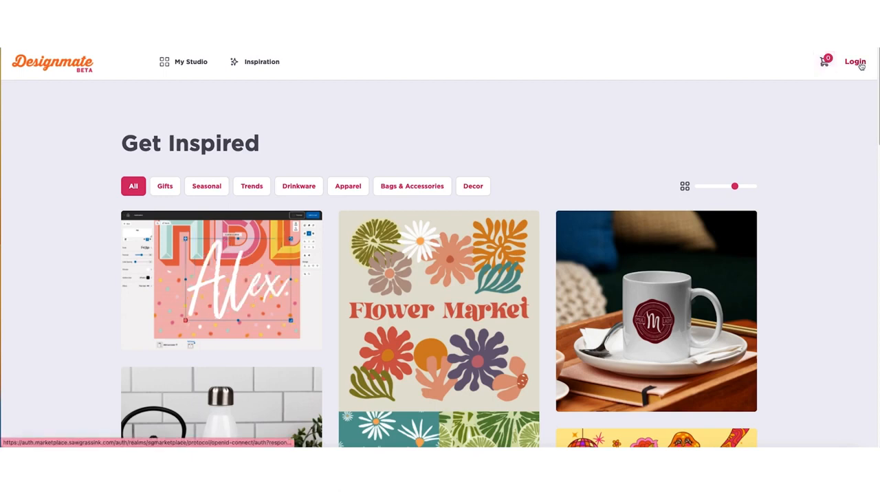
Go to the Designmate Login page from the header.
{"action": "left_click", "coordinate": [855, 62]}
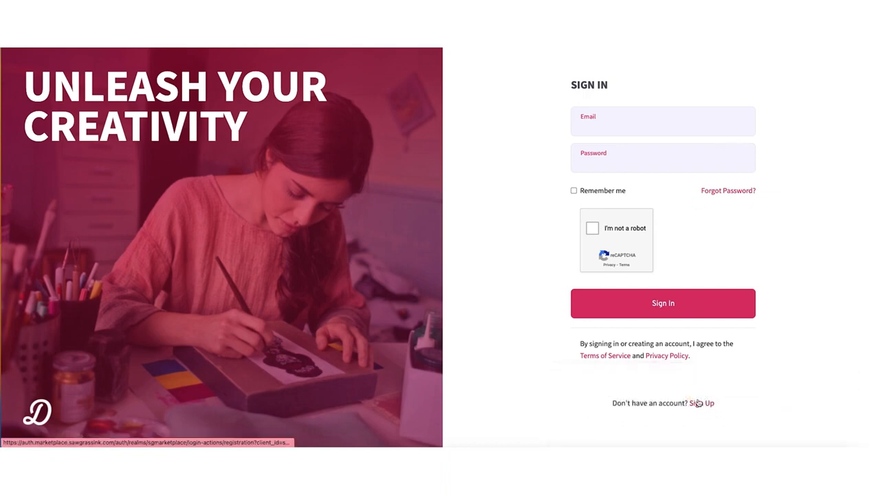
{"action": "left_click", "coordinate": [701, 403]}
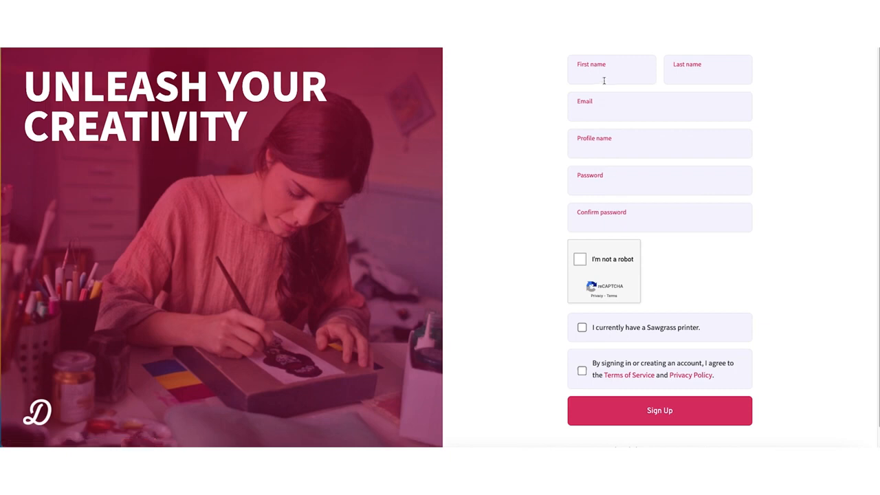
{"action": "type", "text": "Rhonda"}
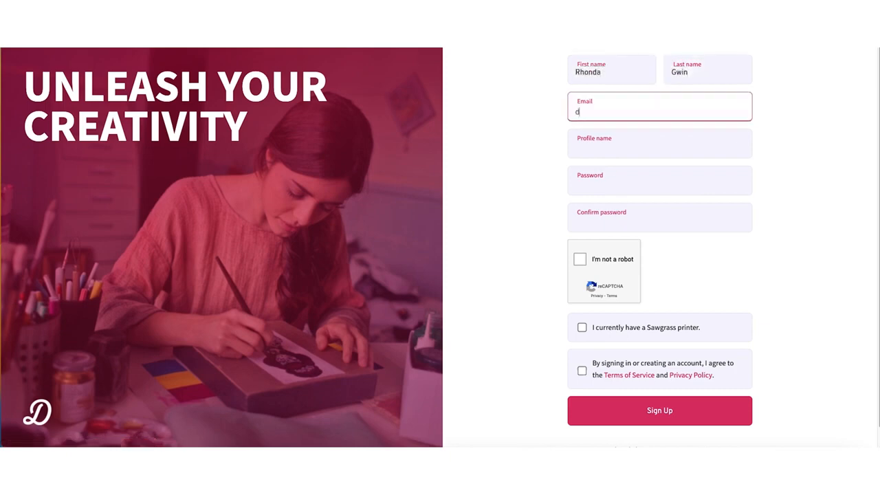
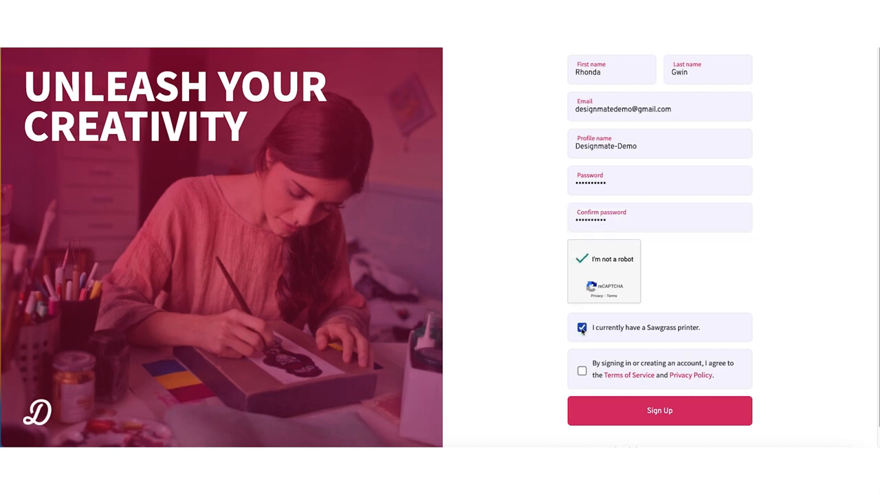
Agree to the Terms of Service and Privacy Policy and submit the sign-up.
{"action": "left_click", "coordinate": [582, 370]}
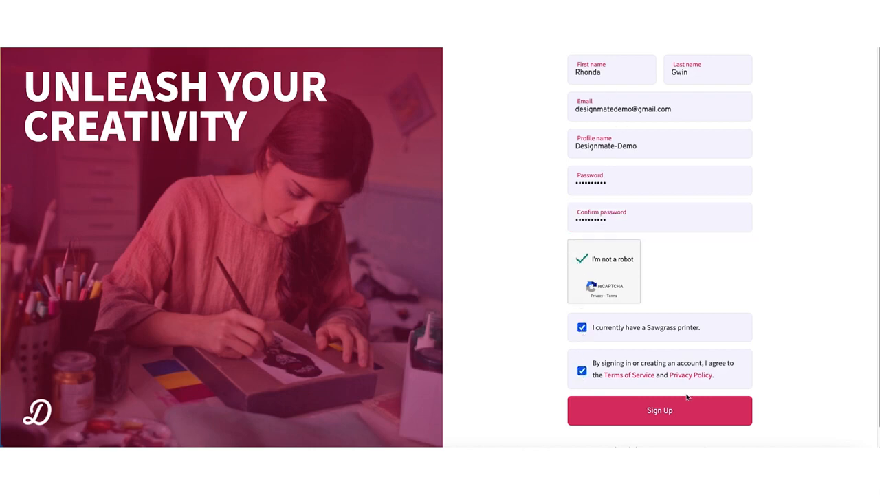
{"action": "left_click", "coordinate": [658, 411]}
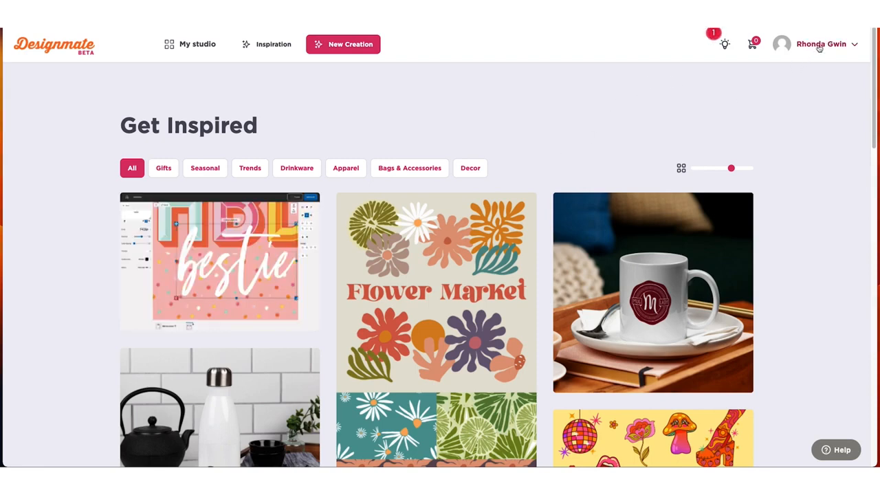
Upload photo.jpg from the Use these folder as the My Studio profile picture.
{"action": "left_click", "coordinate": [821, 44]}
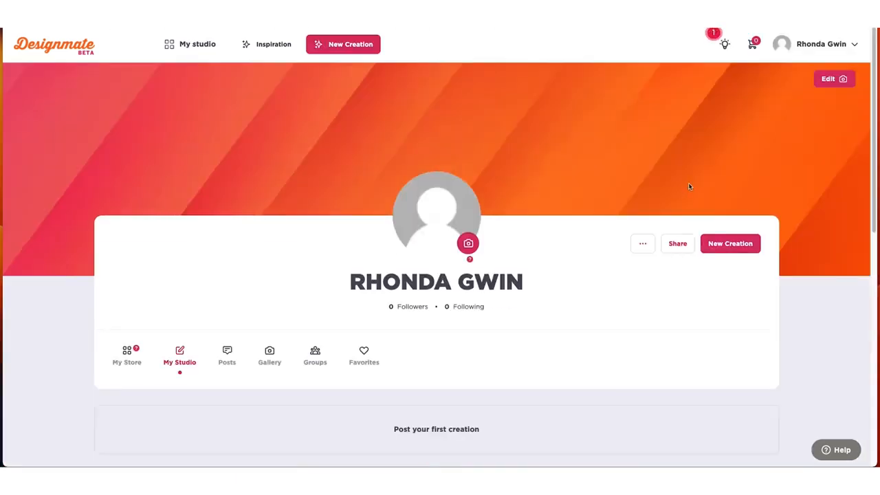
{"action": "mouse_move", "coordinate": [469, 242]}
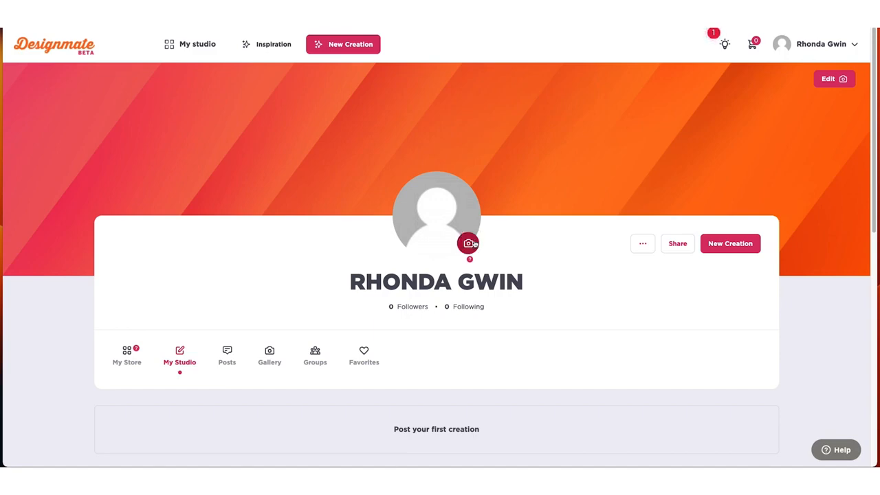
{"action": "left_click", "coordinate": [469, 244]}
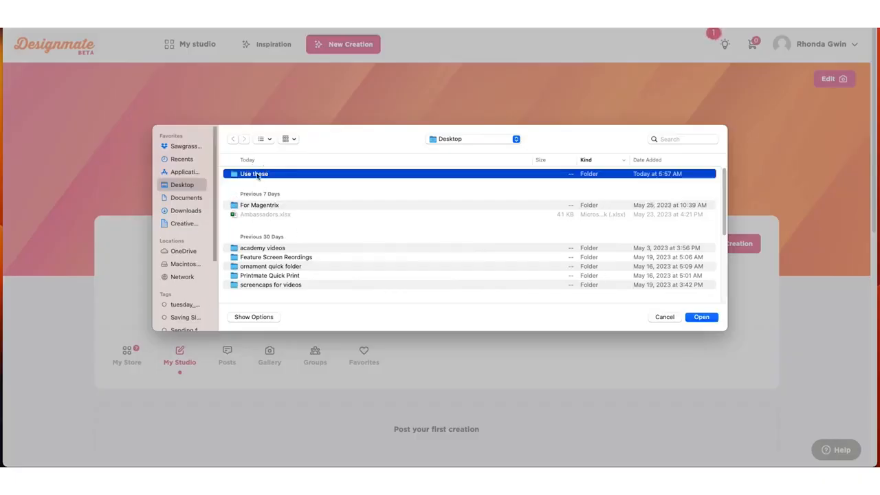
{"action": "double_click", "coordinate": [253, 173]}
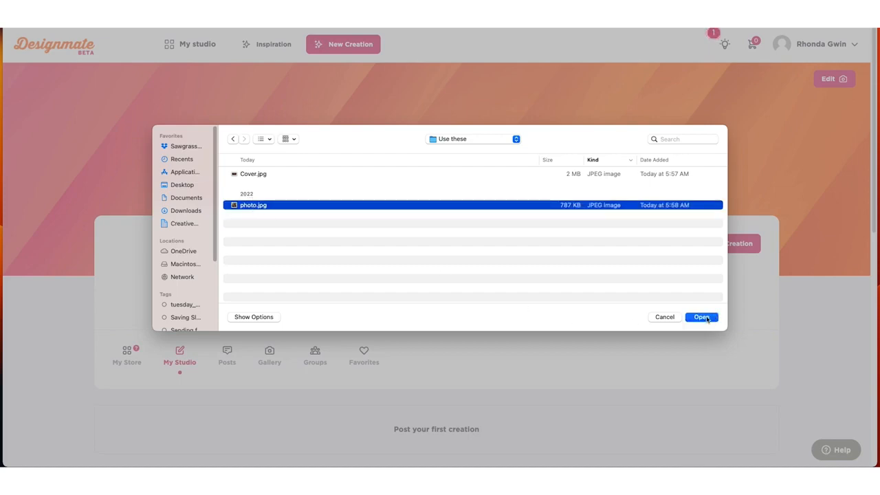
{"action": "left_click", "coordinate": [701, 317]}
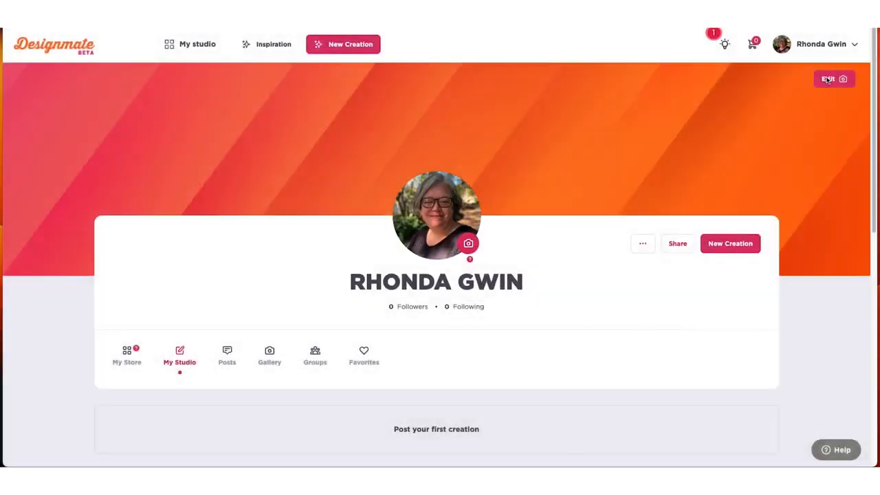
{"action": "left_click", "coordinate": [468, 243]}
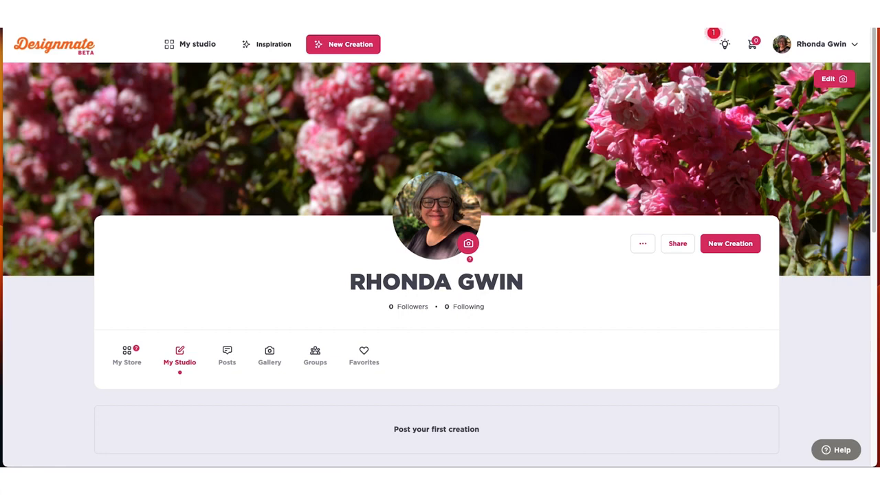
{"action": "mouse_move", "coordinate": [859, 152]}
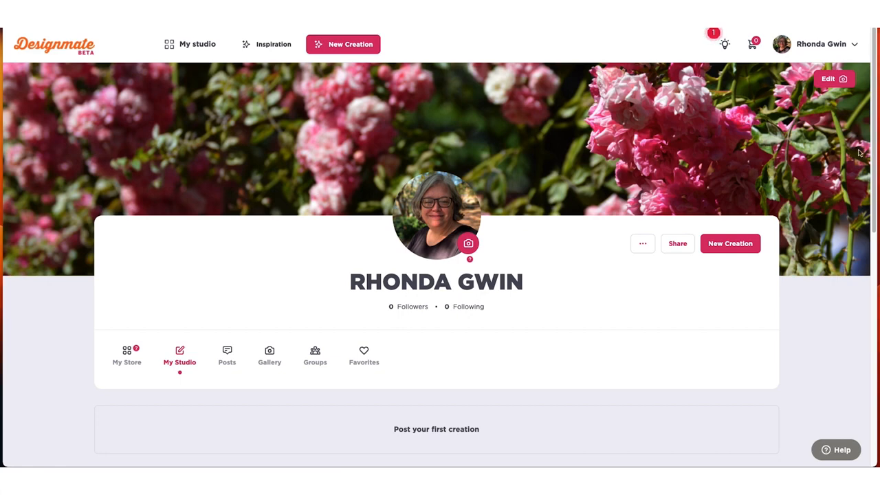
Open the account dropdown at the top right of the studio profile.
{"action": "left_click", "coordinate": [820, 44]}
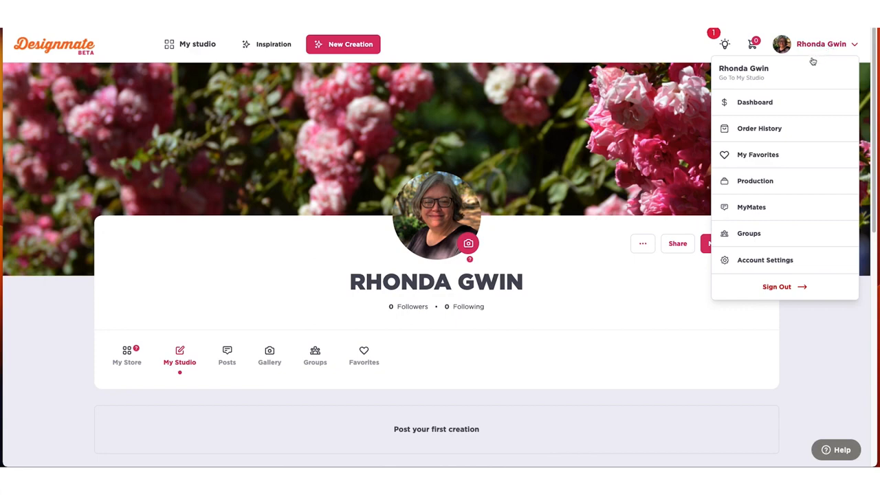
{"action": "mouse_move", "coordinate": [679, 81]}
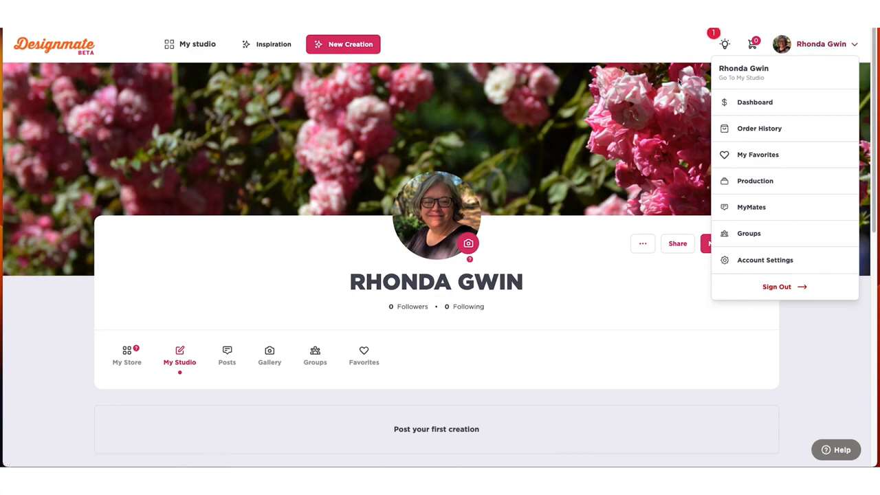
Choose Edit Profile from the profile's ··· menu to reach the Update Profile form.
{"action": "left_click", "coordinate": [642, 243]}
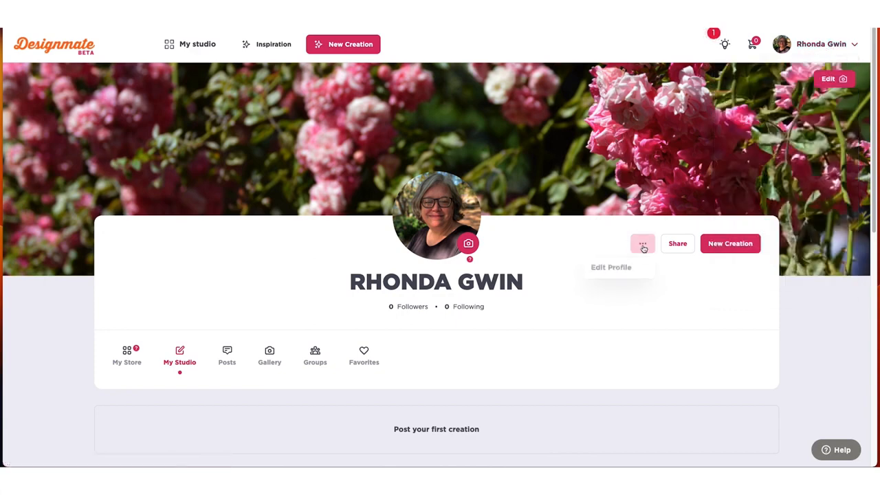
{"action": "left_click", "coordinate": [611, 266]}
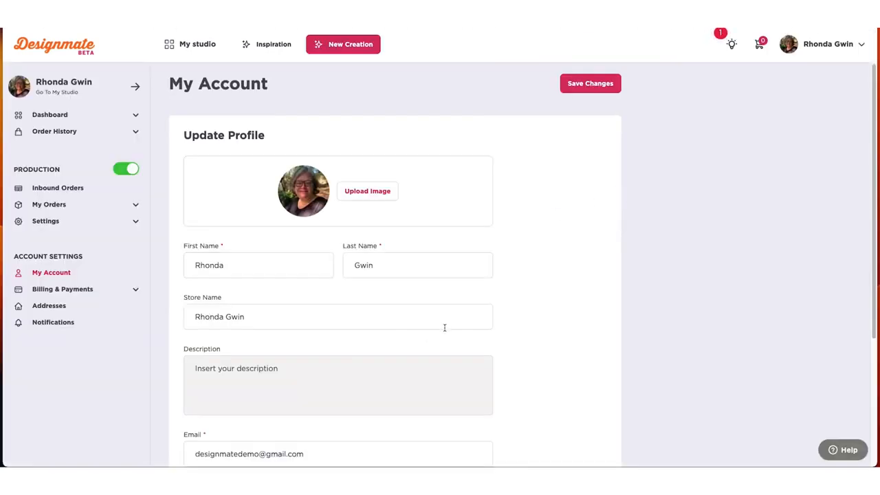
{"action": "scroll", "scroll_direction": "down", "scroll_amount": 3}
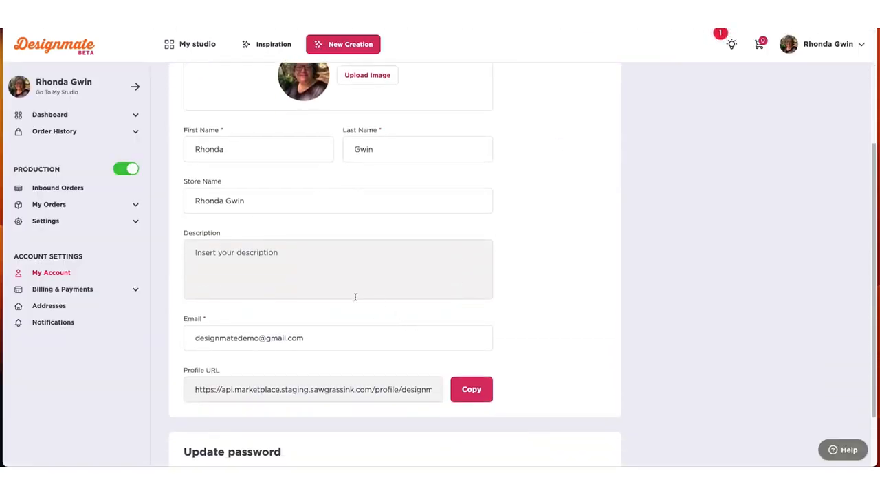
{"action": "scroll", "scroll_direction": "up", "scroll_amount": 3}
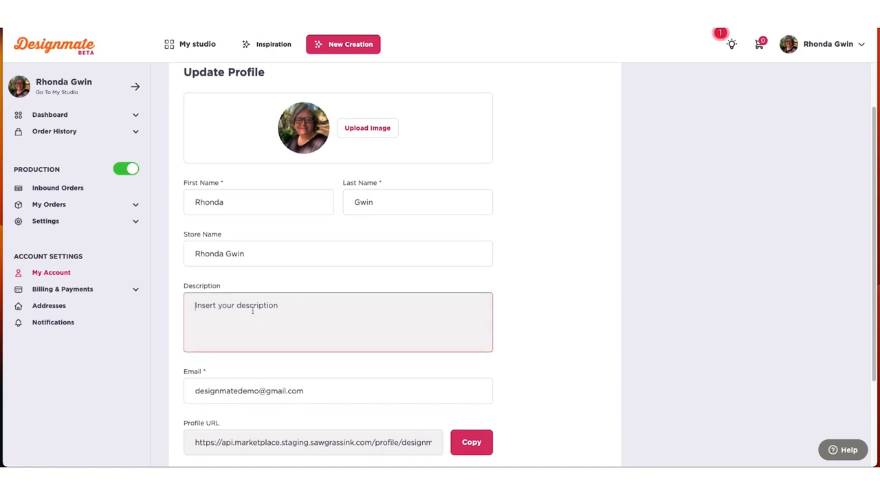
Write a bio about all things sublimation and the best mug designs on the planet.
{"action": "type", "text": "Passion"}
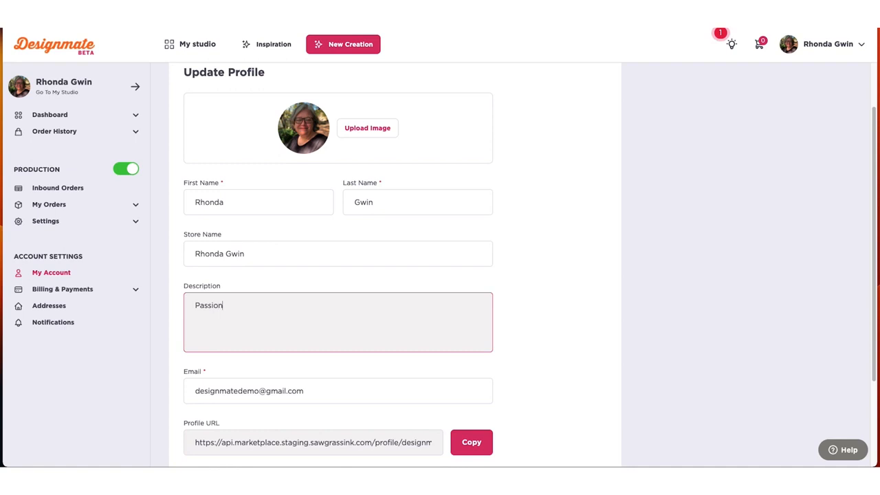
{"action": "type", "text": "ate about all thin"}
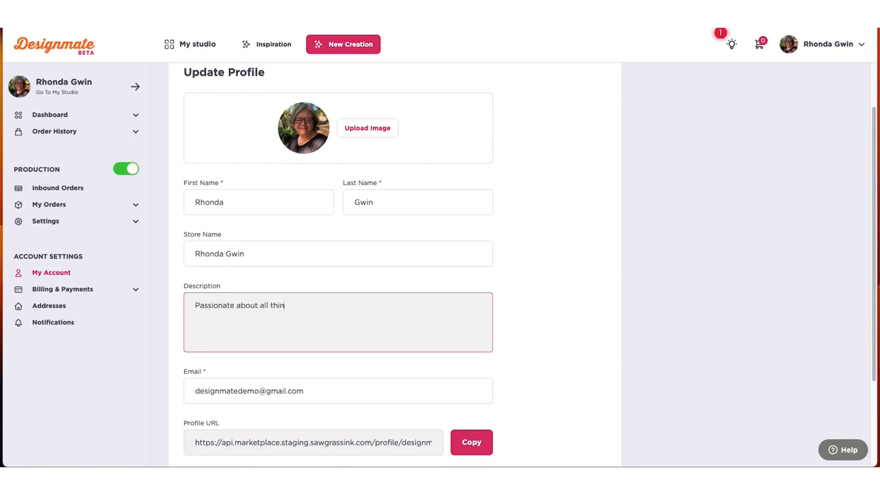
{"action": "type", "text": "gs sublimation!  Check ou"}
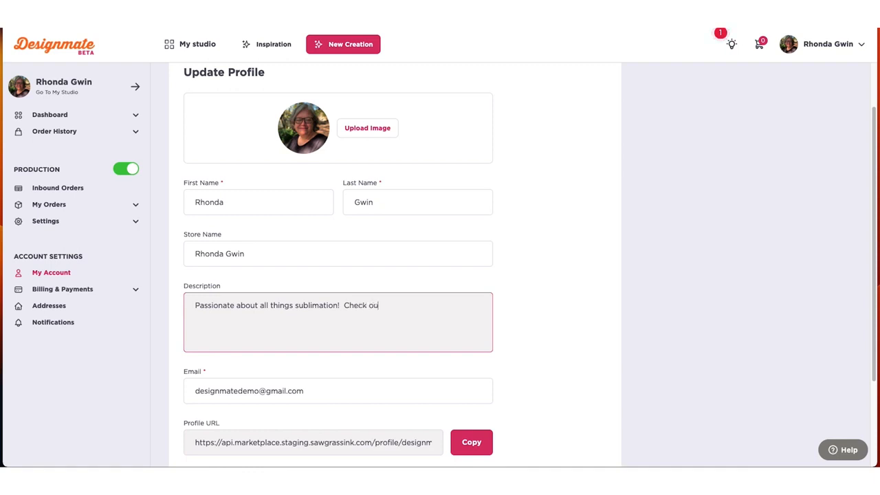
{"action": "type", "text": "t my store for"}
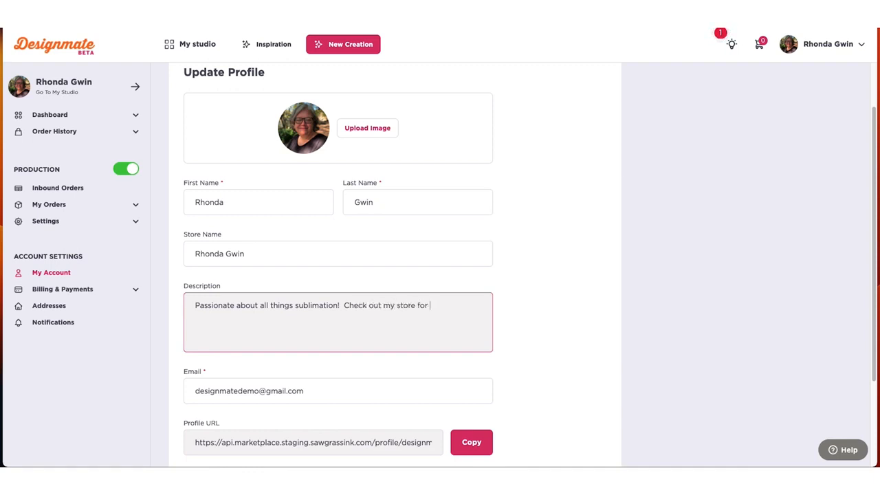
{"action": "type", "text": "the best"}
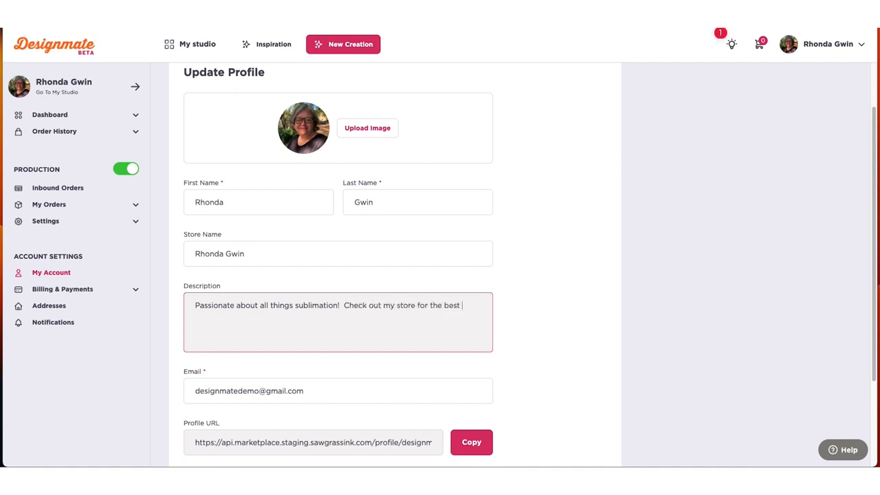
{"action": "type", "text": "mug design"}
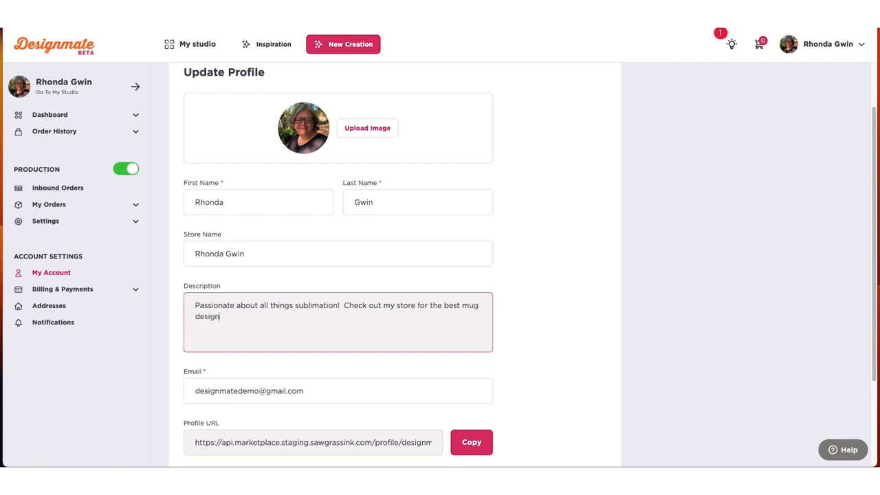
{"action": "type", "text": "s on the pla"}
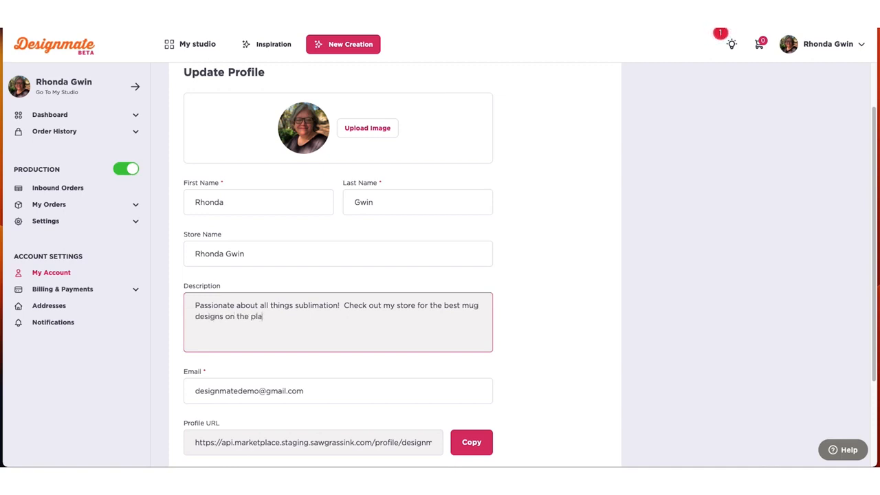
{"action": "type", "text": "net!"}
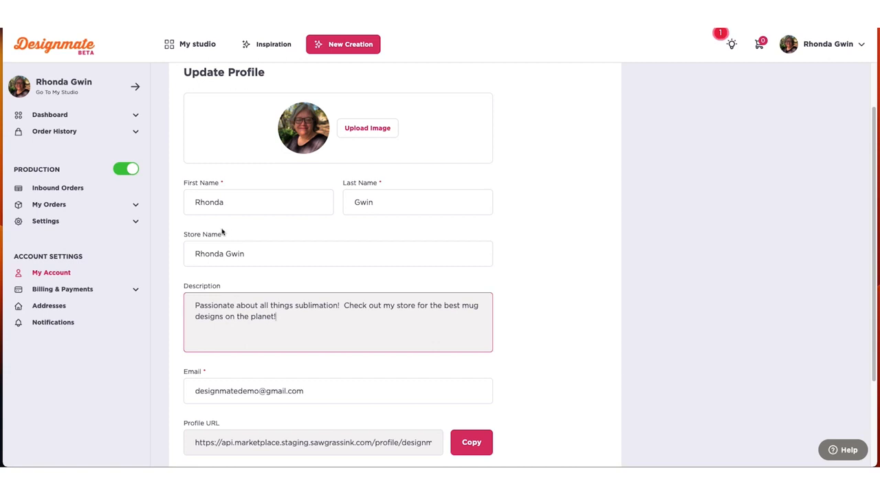
{"action": "scroll", "scroll_direction": "up", "scroll_amount": 3}
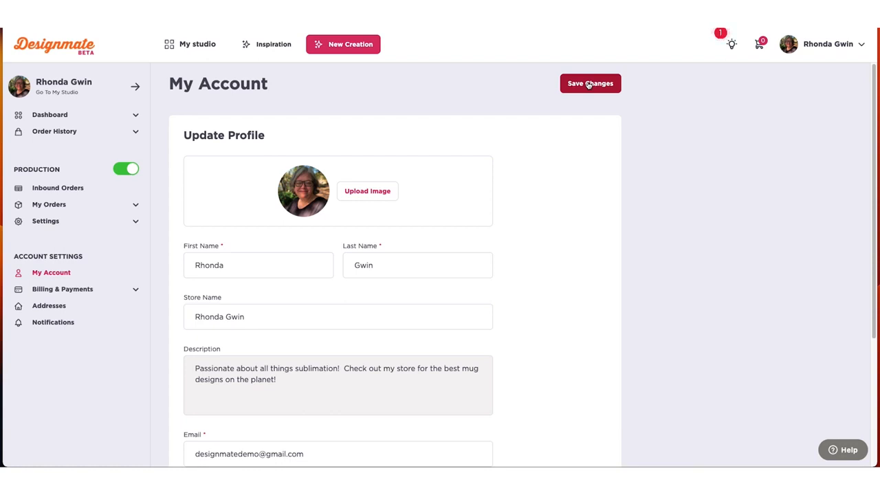
Return to the studio profile via Go To My Studio in the account dropdown.
{"action": "scroll", "scroll_direction": "down", "scroll_amount": 3}
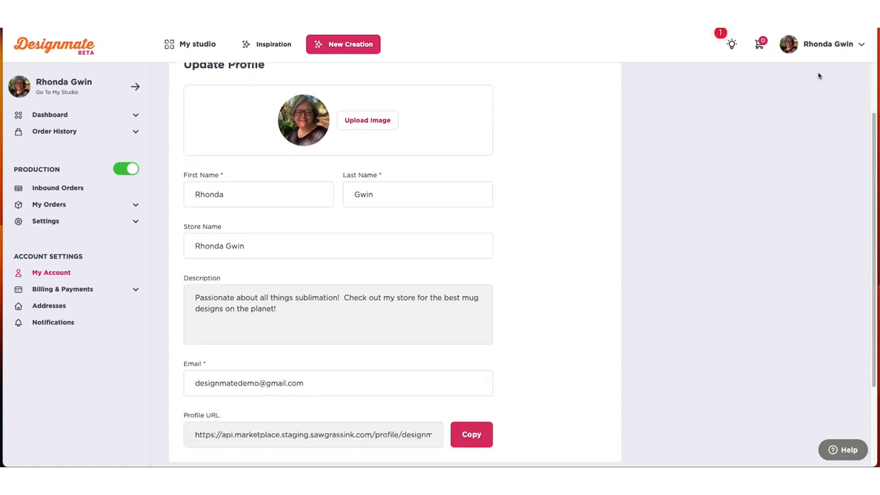
{"action": "left_click", "coordinate": [825, 43]}
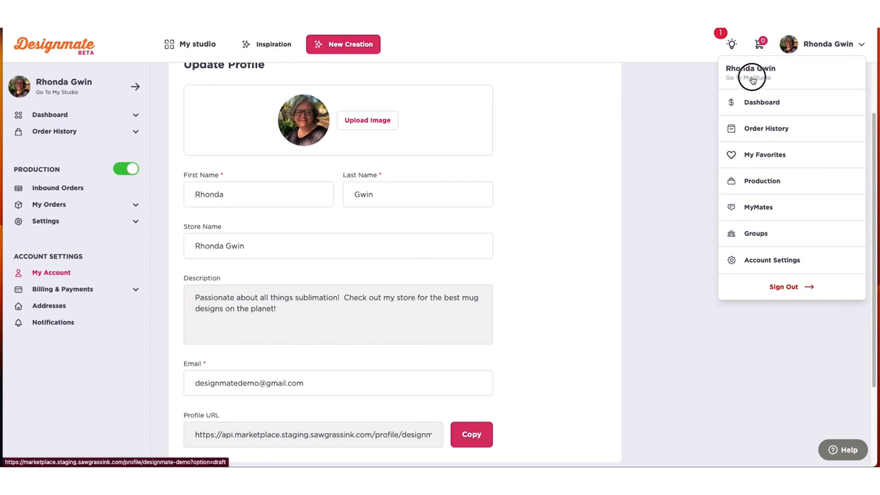
{"action": "left_click", "coordinate": [750, 72]}
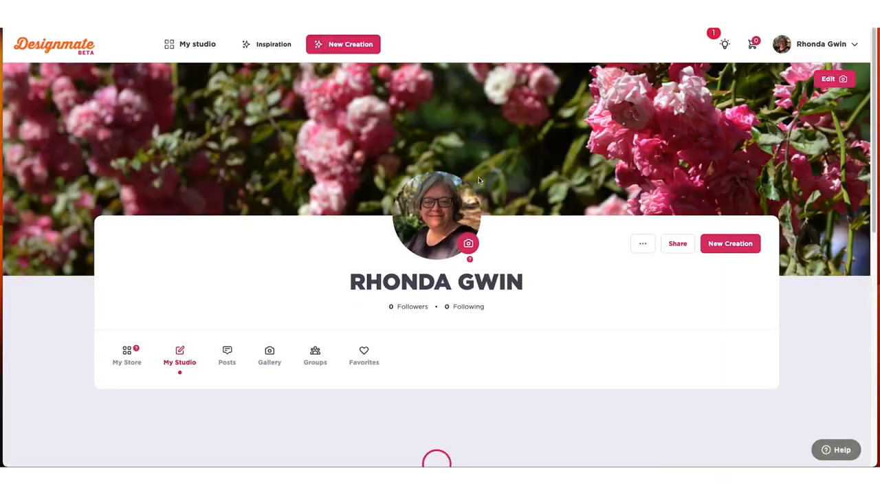